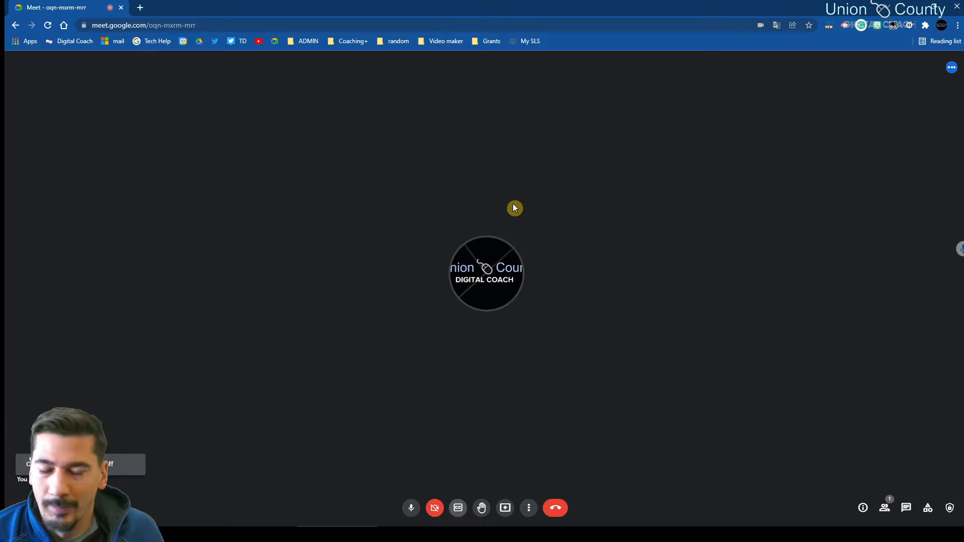
mouse_move(458, 508)
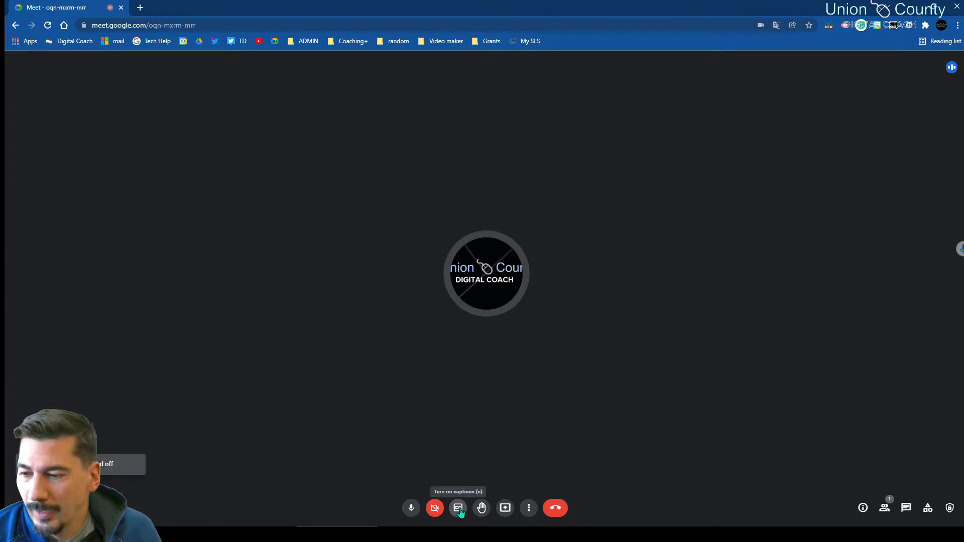
Turn on live captions so speech is transcribed in English at the bottom of the call
left_click(458, 508)
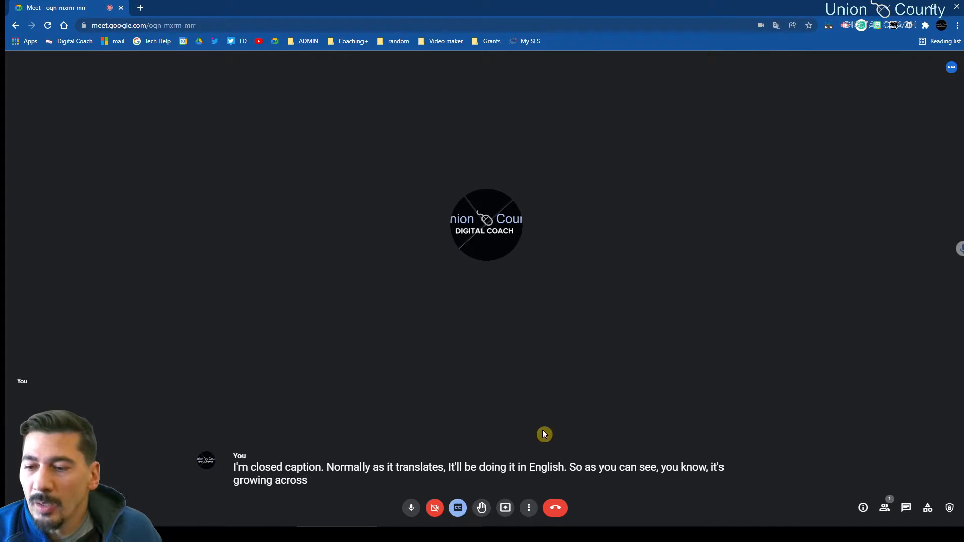
Start Chrome page translation from the context menu and pick Spanish as the target language
right_click(544, 433)
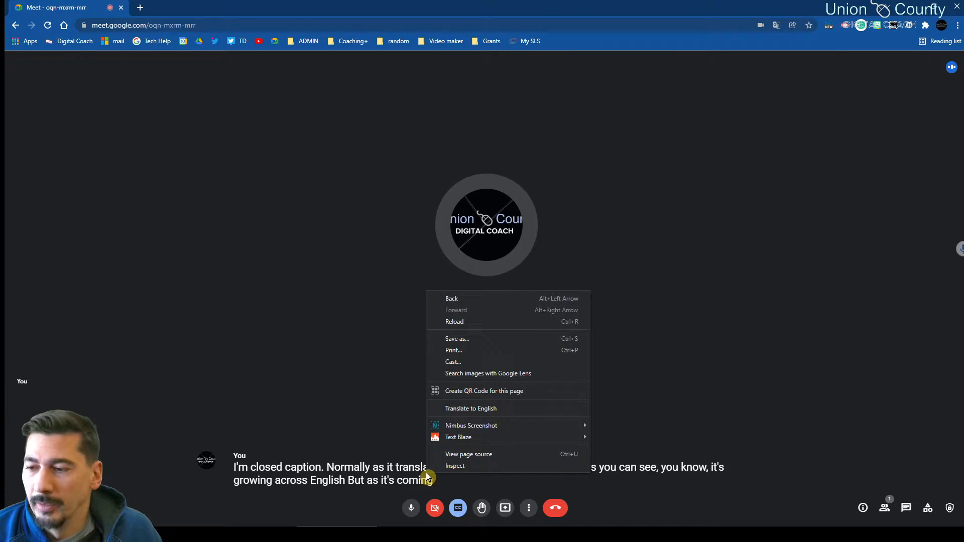
left_click(471, 409)
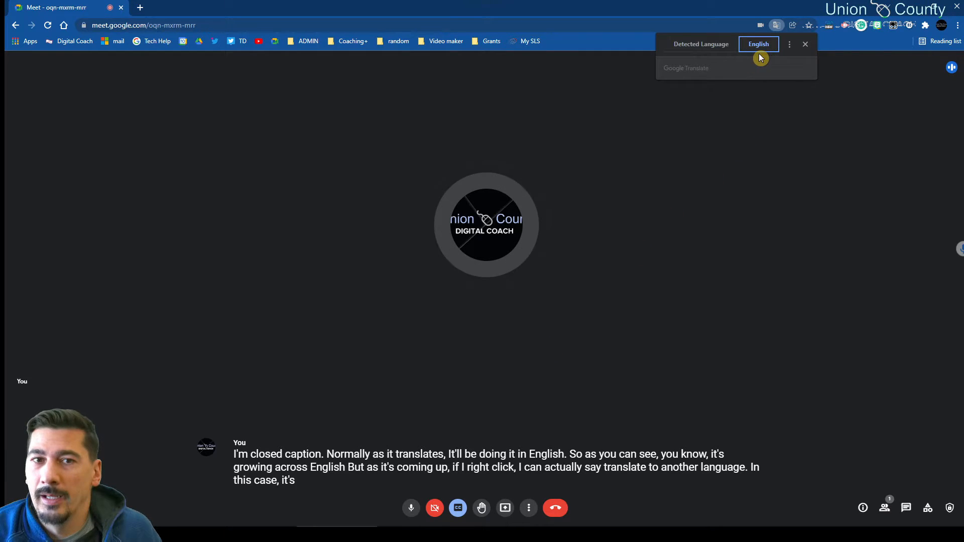
left_click(789, 43)
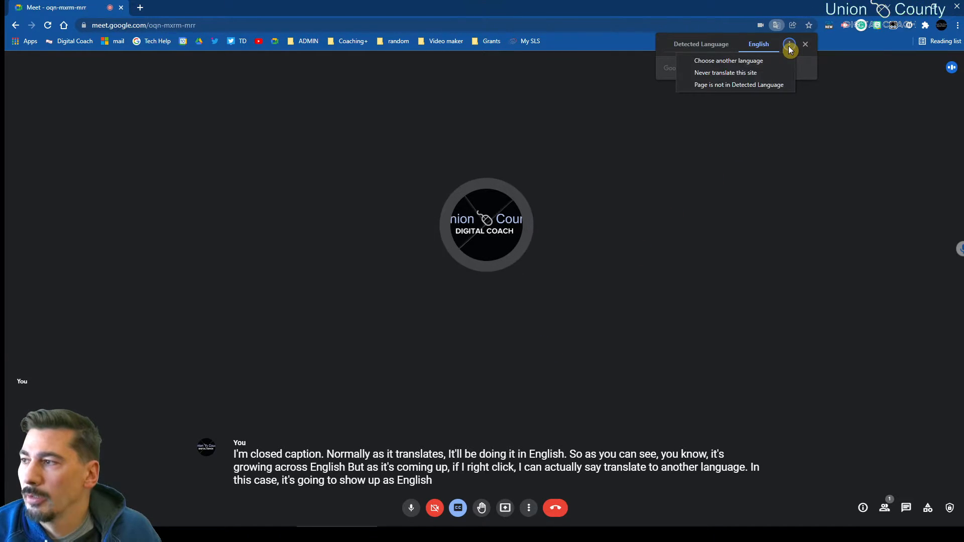
left_click(729, 61)
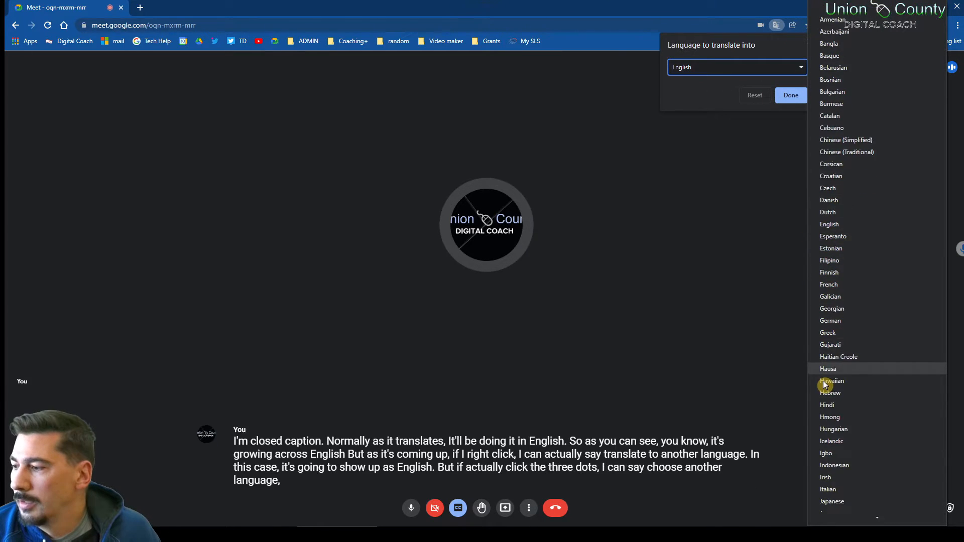
scroll("down", 3)
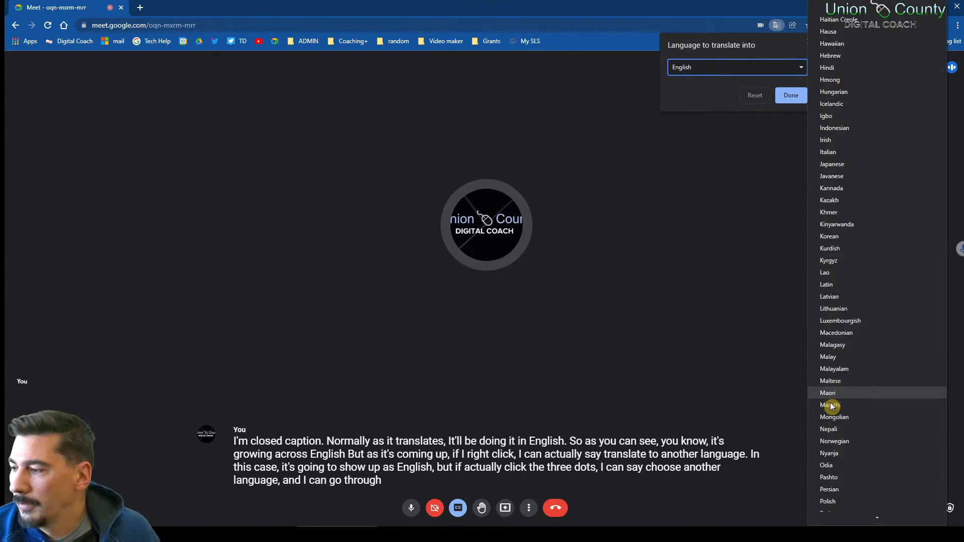
scroll("down", 3)
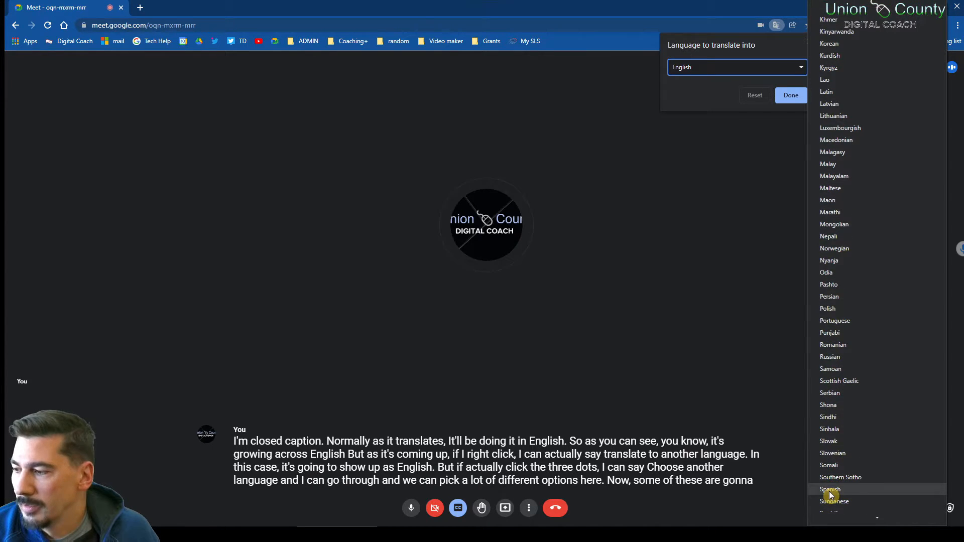
left_click(831, 489)
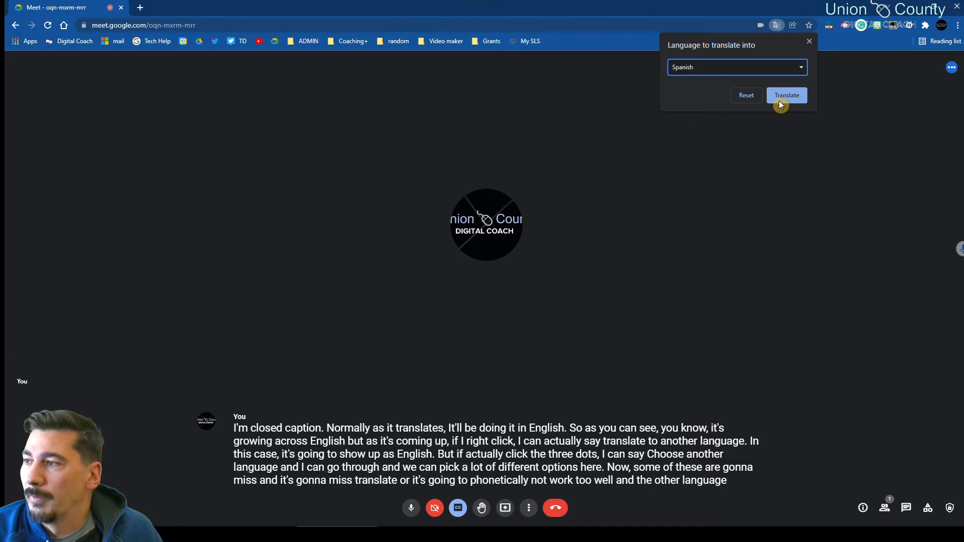
Apply the Spanish translation so the live captions appear in Spanish
left_click(786, 95)
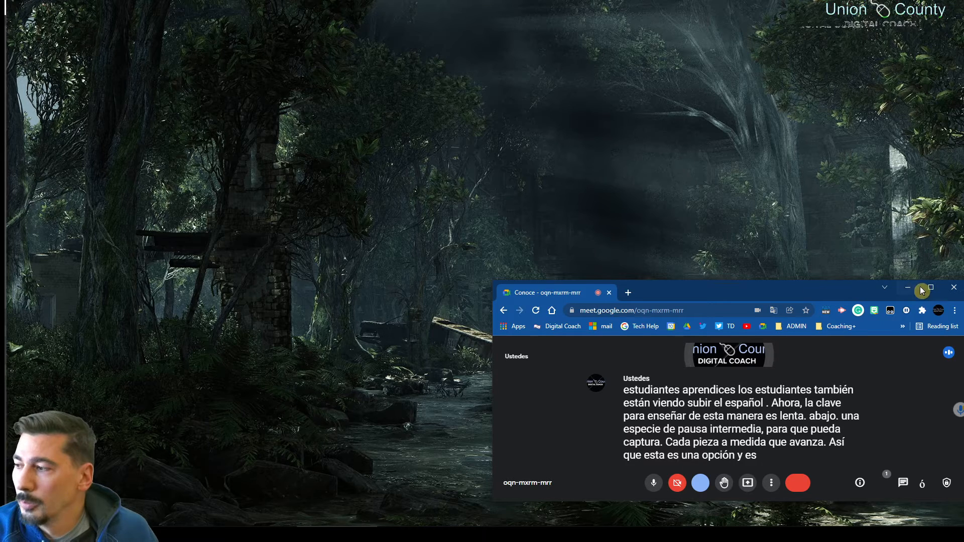
Maximize the call window and bring up the Present now screen-sharing options
left_click(929, 289)
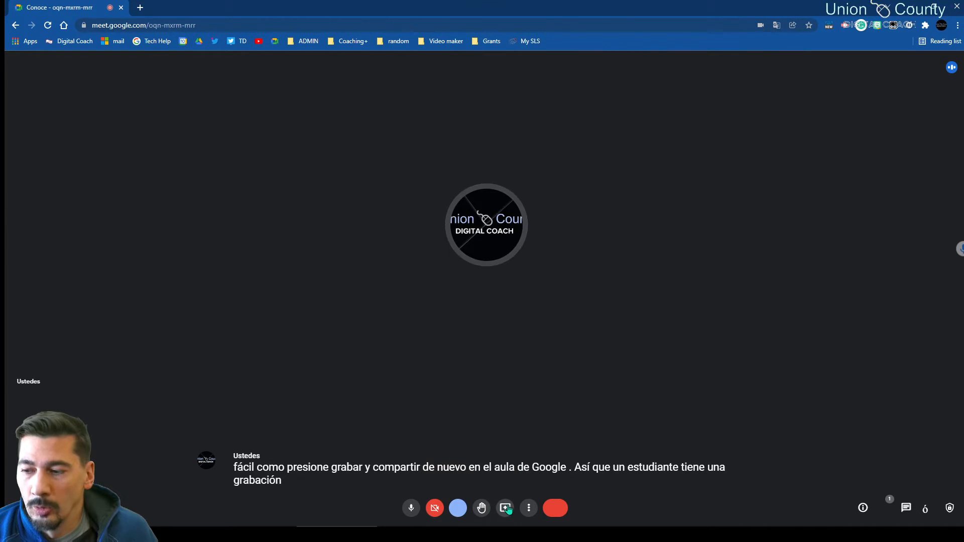
left_click(505, 508)
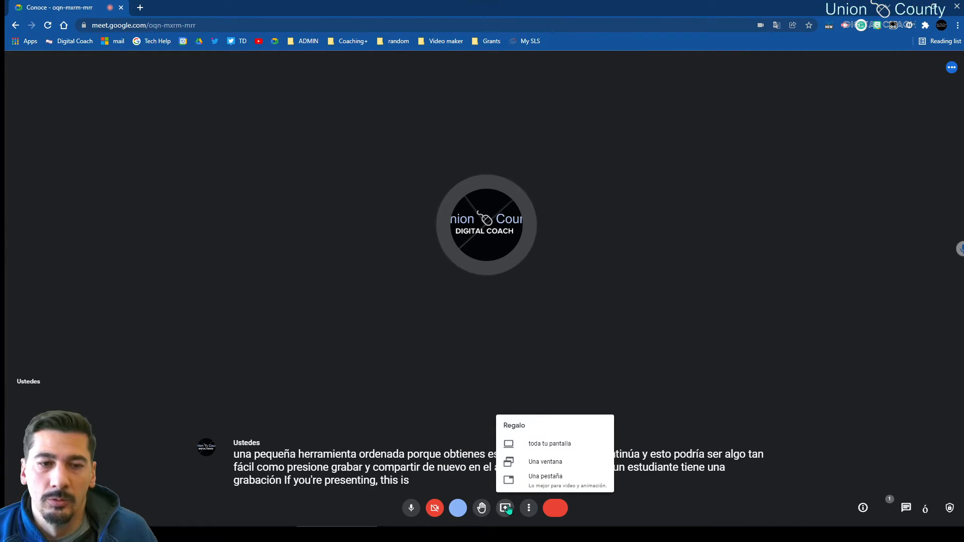